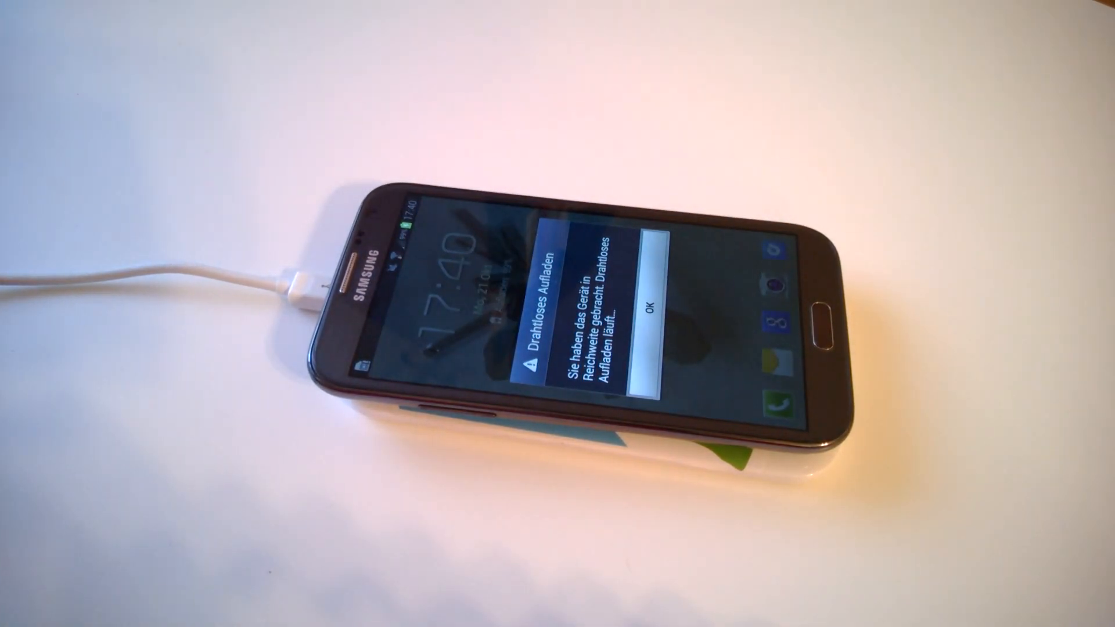
left_click(650, 312)
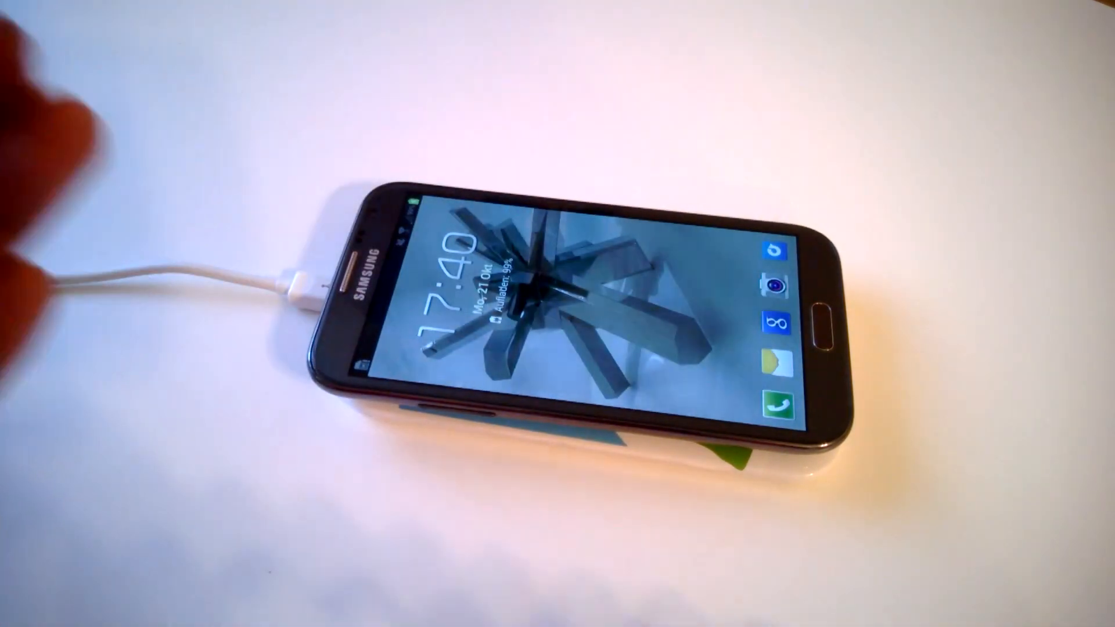